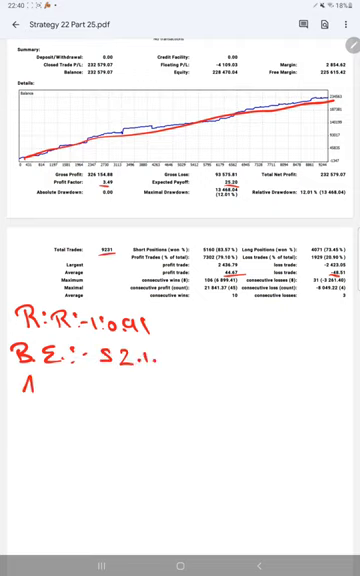
type("Acc:-")
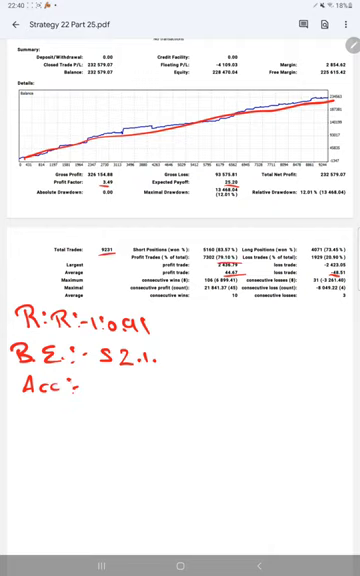
type("79.1.")
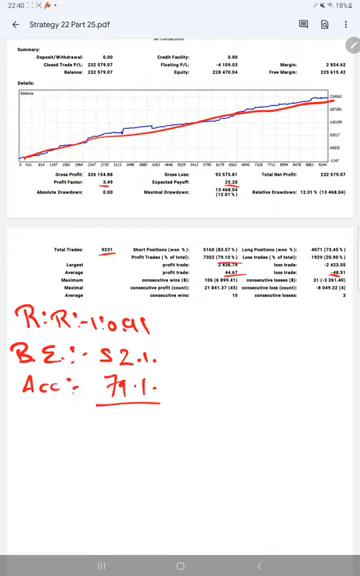
type("2")
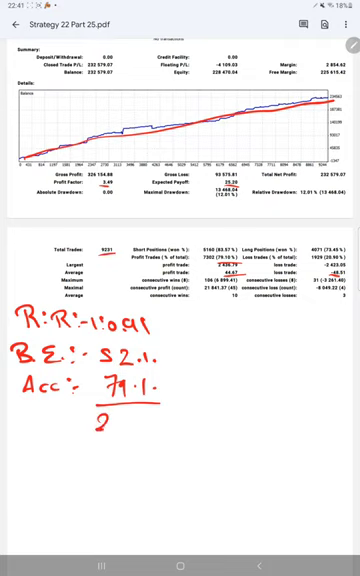